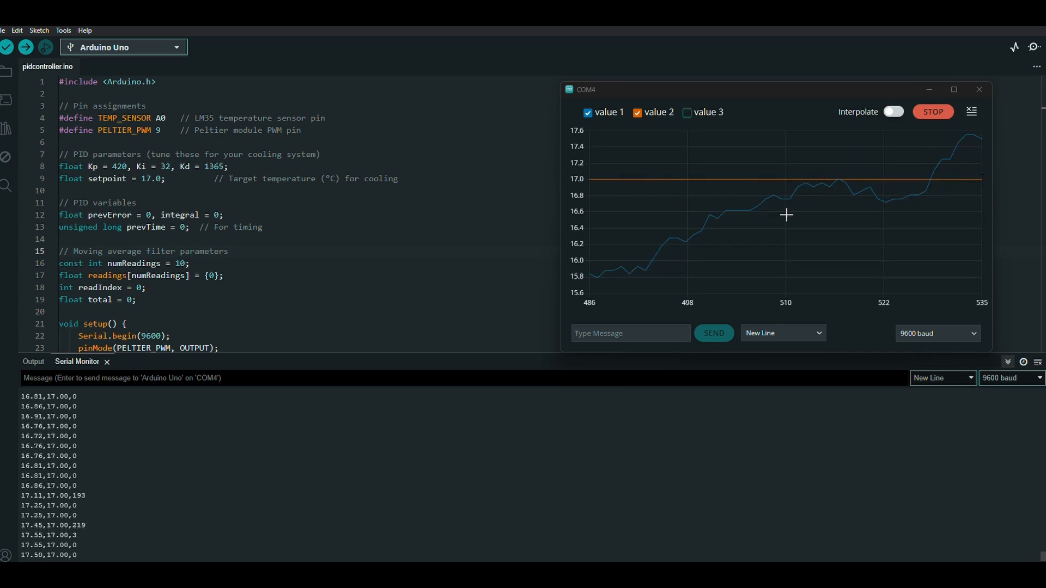
# Send a set command with value 15 from the Serial Plotter message box
pyautogui.write('set:1')
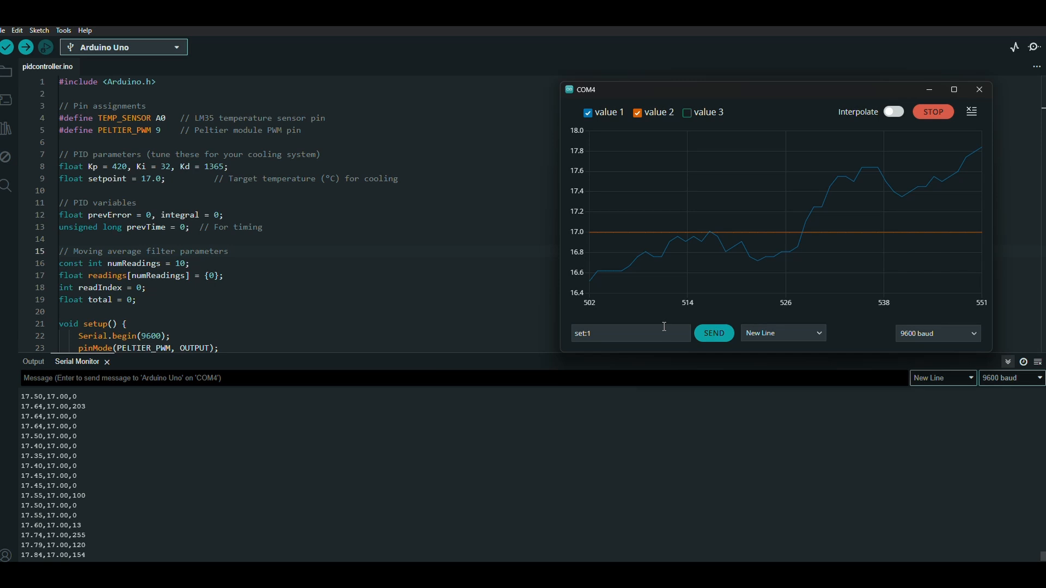
pyautogui.click(713, 333)
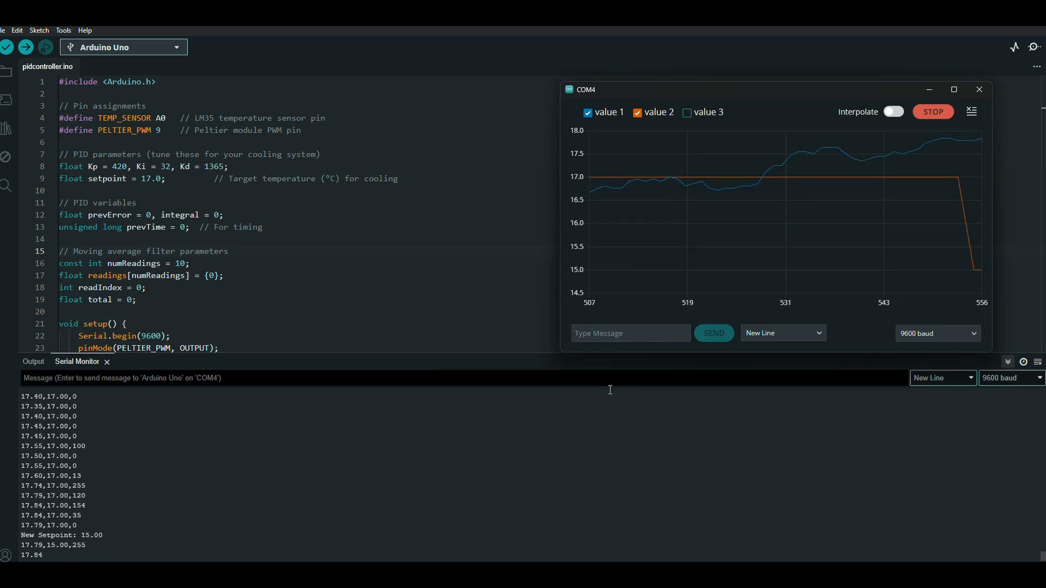